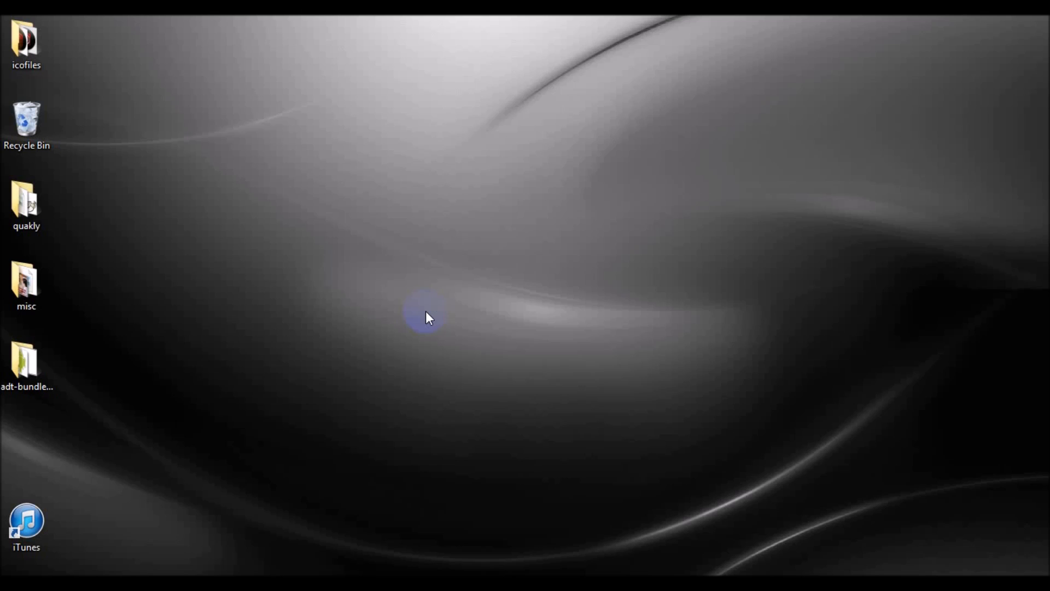
{"action": "mouse_move", "coordinate": [952, 65]}
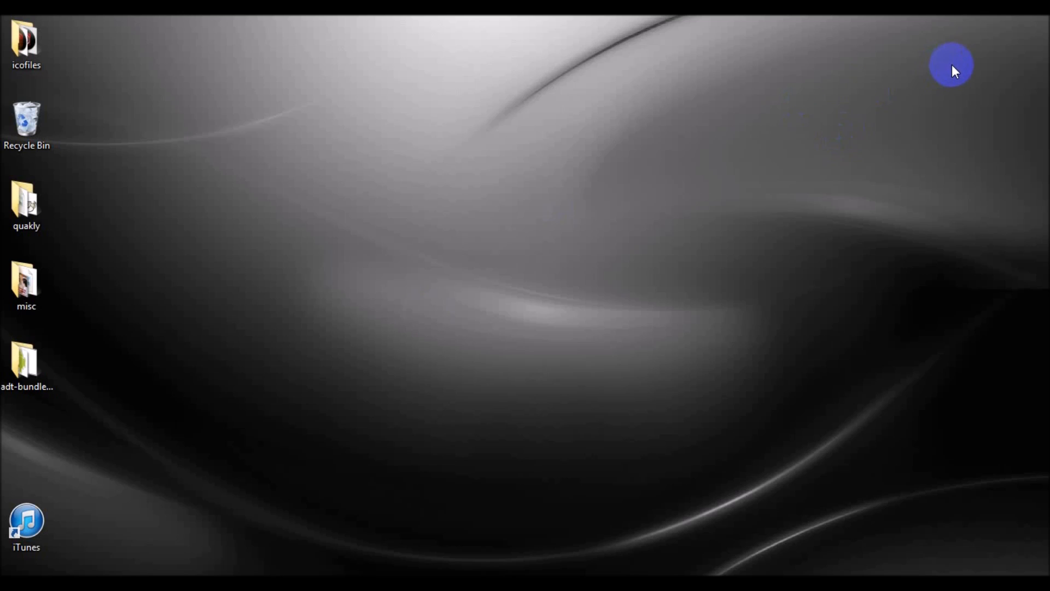
{"action": "mouse_move", "coordinate": [1042, 26]}
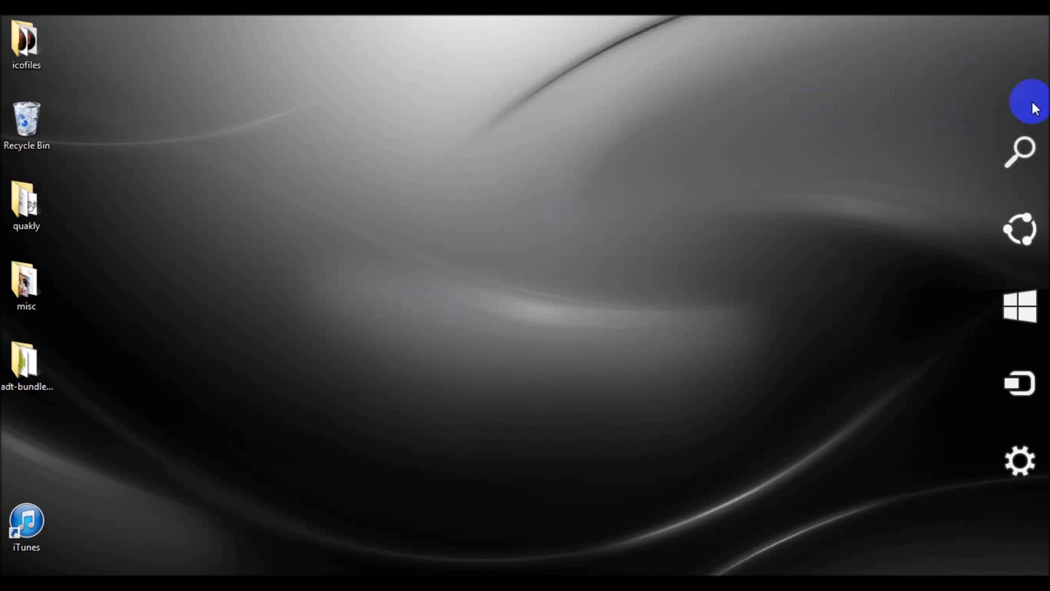
- Run telnet in a new Command Prompt and see it is not recognized as a command
{"action": "left_click", "coordinate": [1019, 151]}
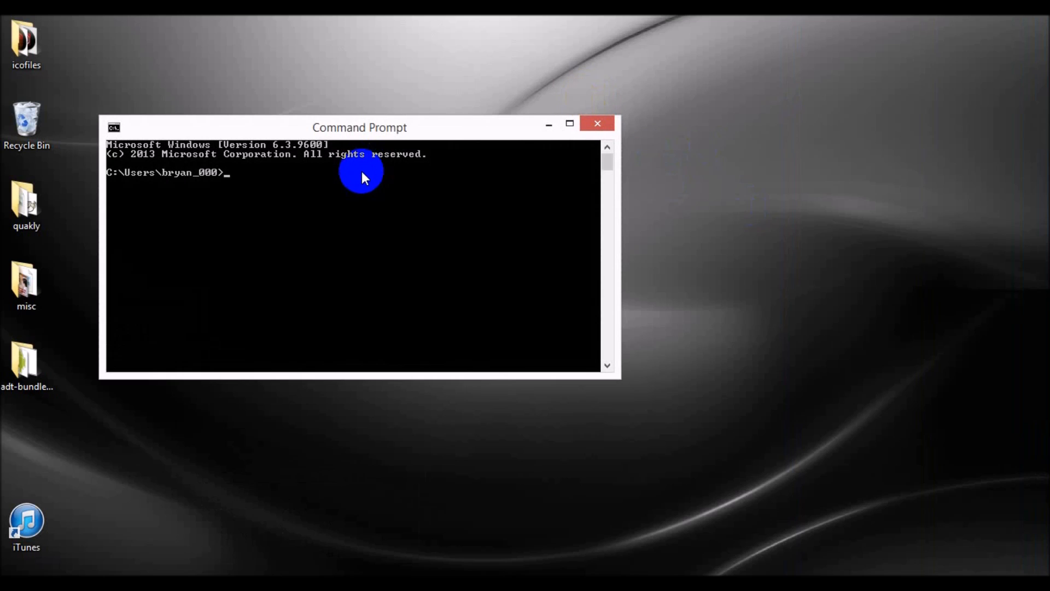
{"action": "type", "text": "telnet"}
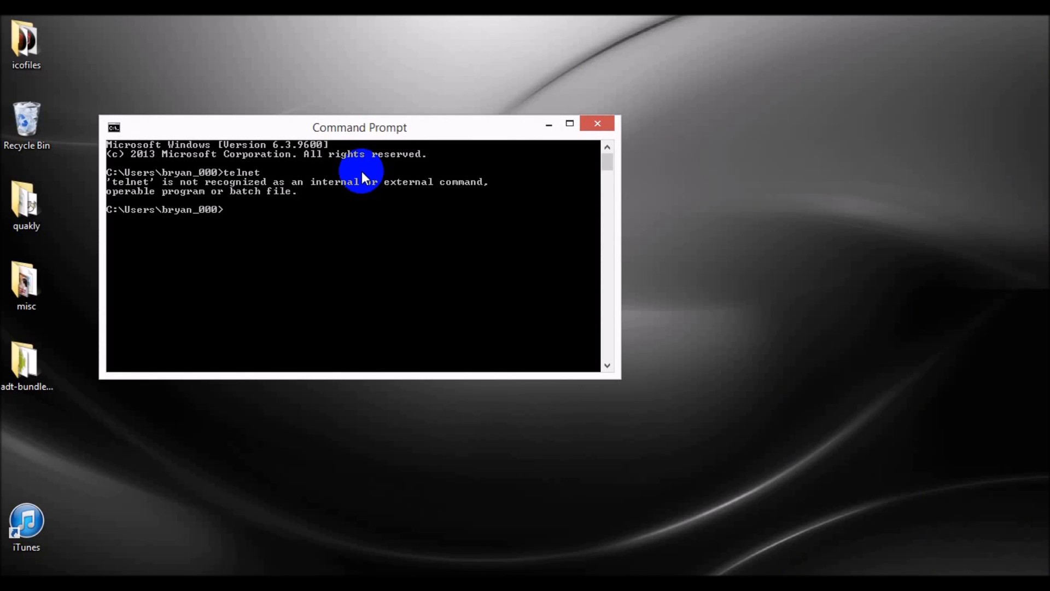
{"action": "mouse_move", "coordinate": [447, 414]}
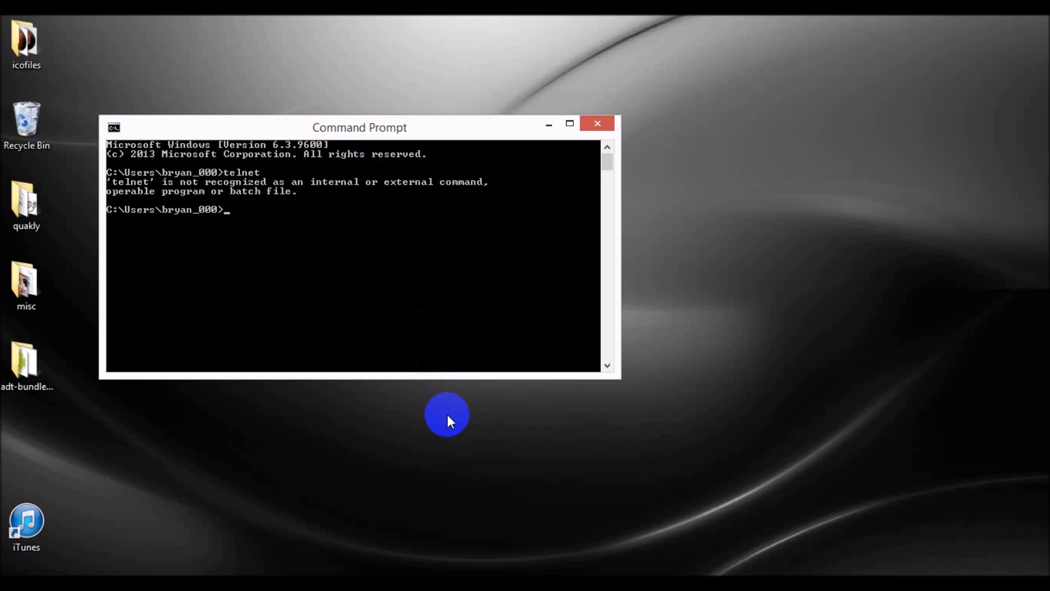
{"action": "mouse_move", "coordinate": [475, 562]}
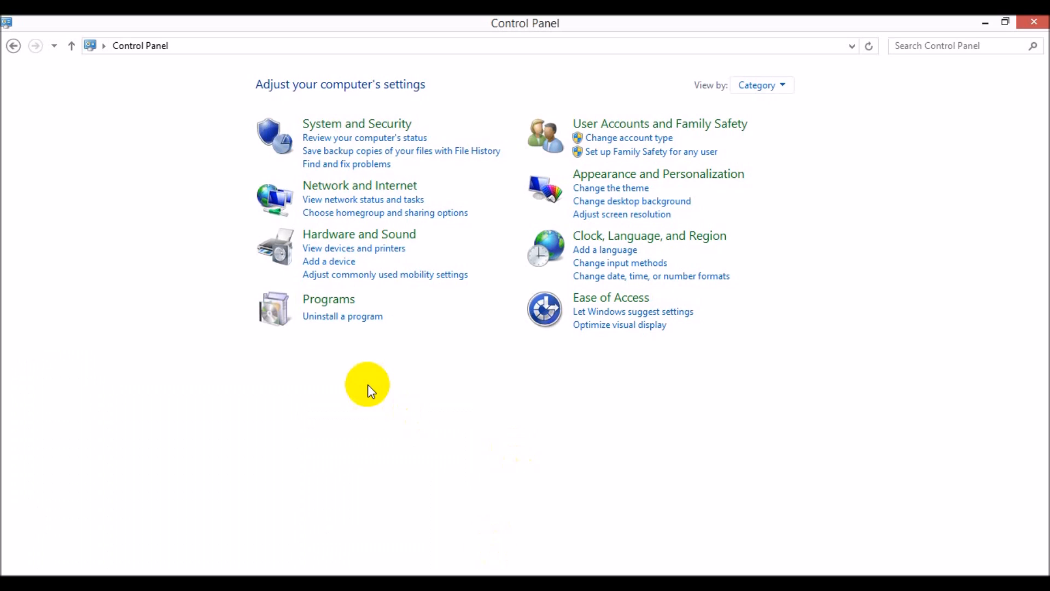
{"action": "mouse_move", "coordinate": [302, 381]}
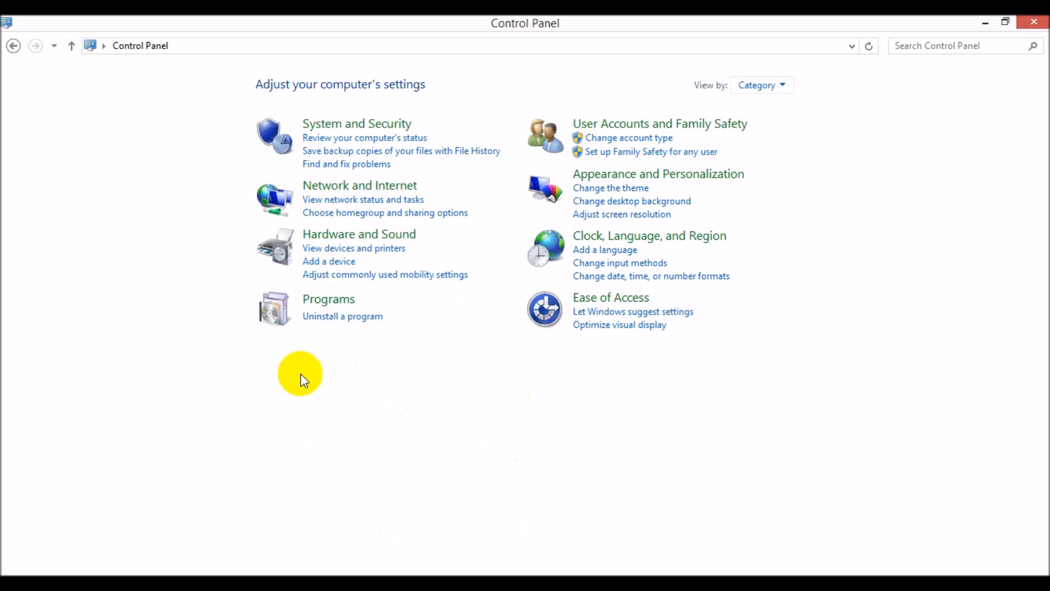
- Go to Programs and bring up 'Turn Windows features on or off'
{"action": "left_click", "coordinate": [329, 297]}
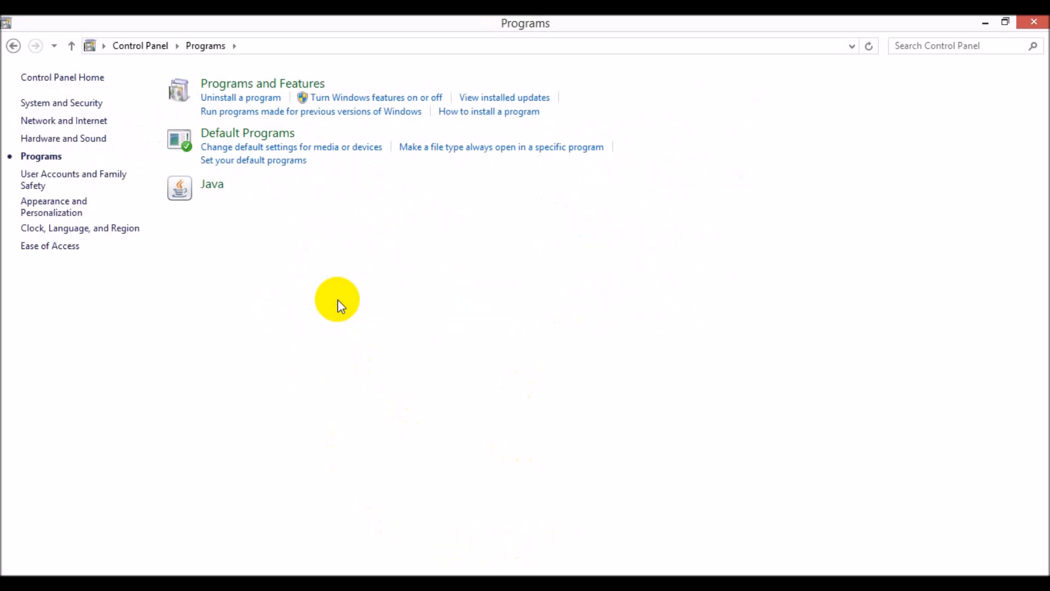
{"action": "mouse_move", "coordinate": [364, 173]}
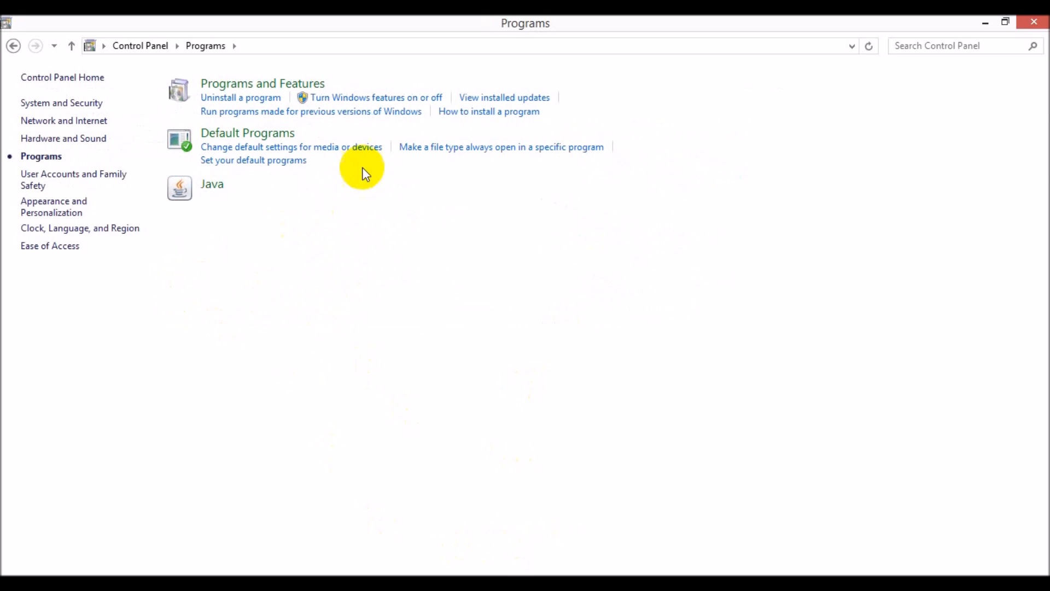
{"action": "mouse_move", "coordinate": [375, 99]}
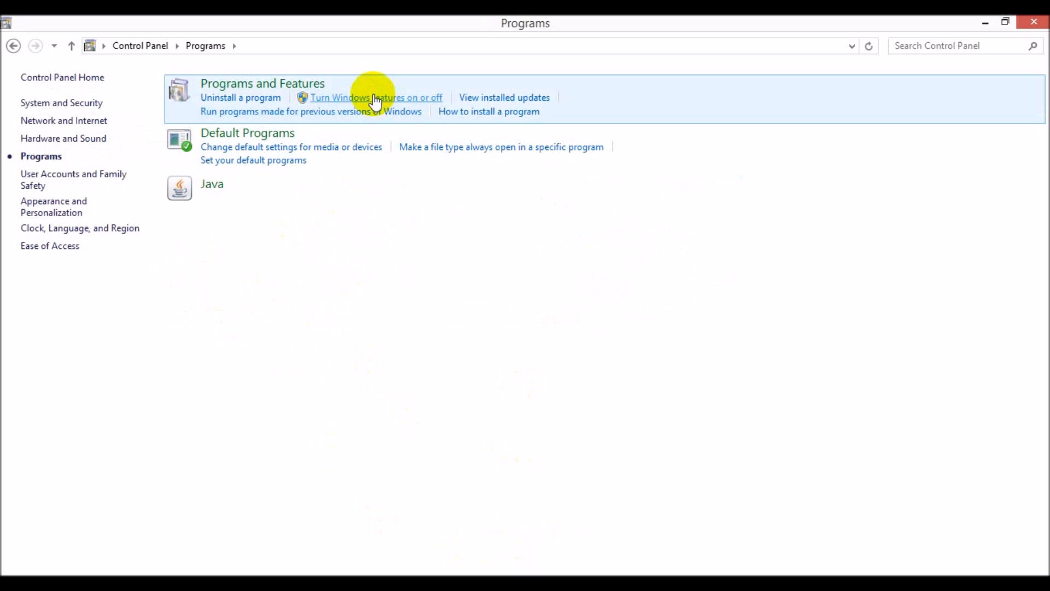
{"action": "left_click", "coordinate": [375, 98]}
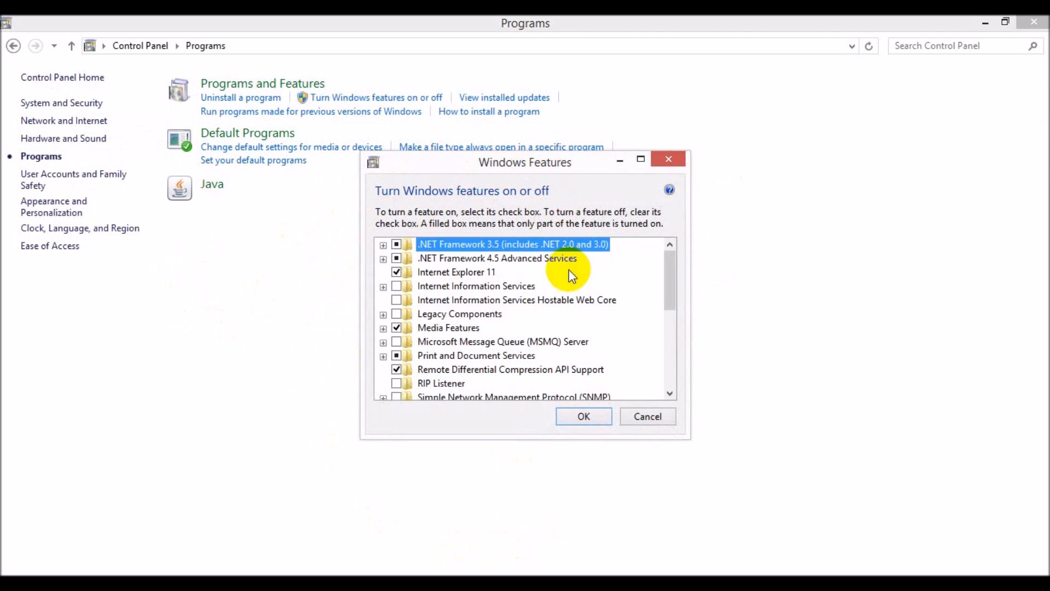
- Tick the Telnet Client checkbox in Windows Features and confirm with OK
{"action": "scroll", "scroll_direction": "down", "scroll_amount": 3}
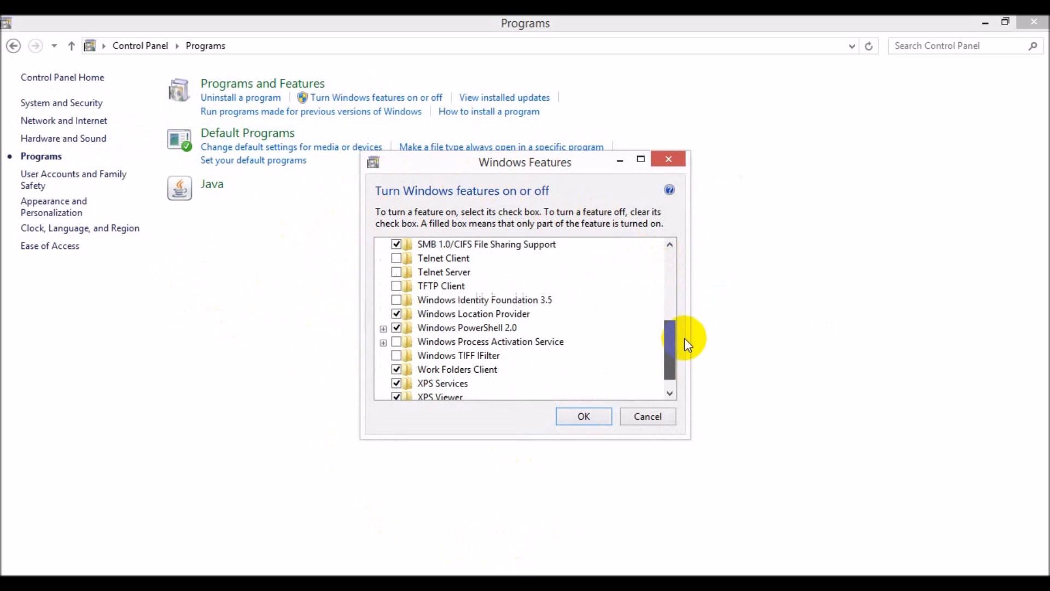
{"action": "scroll", "scroll_direction": "up", "scroll_amount": 3}
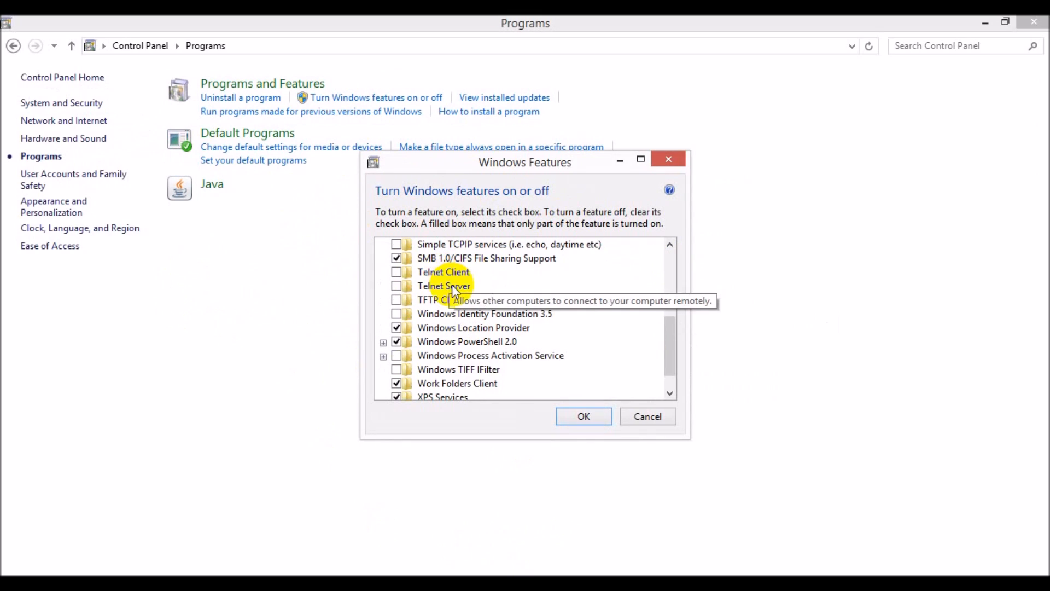
{"action": "mouse_move", "coordinate": [397, 274]}
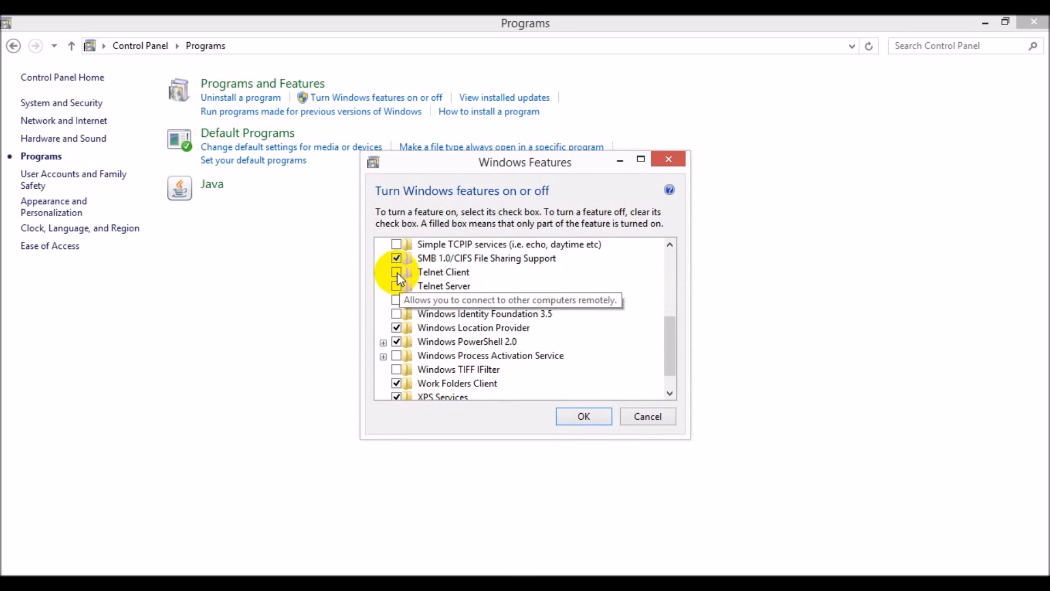
{"action": "left_click", "coordinate": [396, 273]}
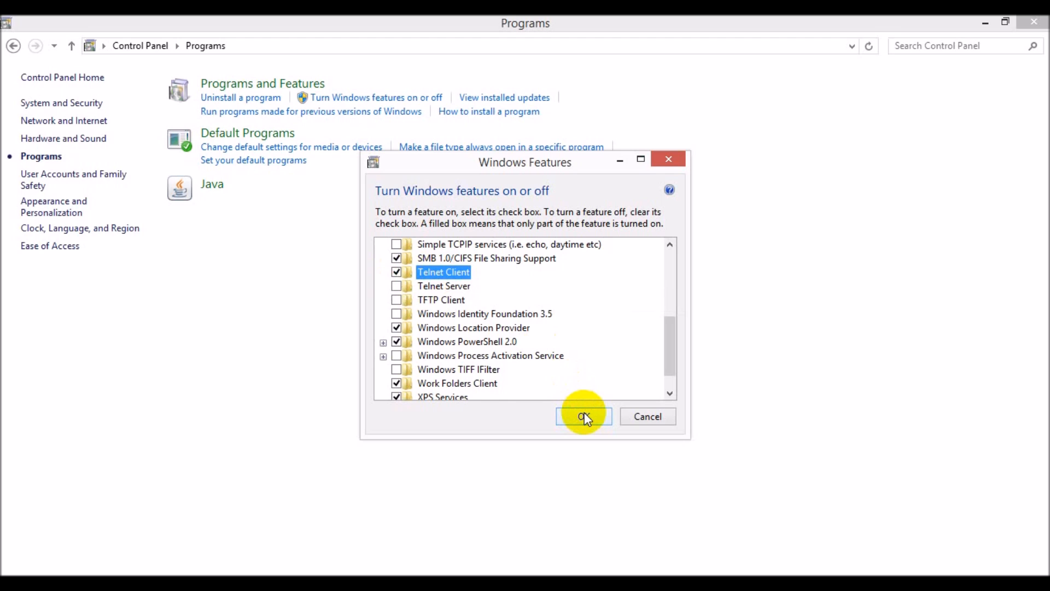
{"action": "left_click", "coordinate": [582, 416]}
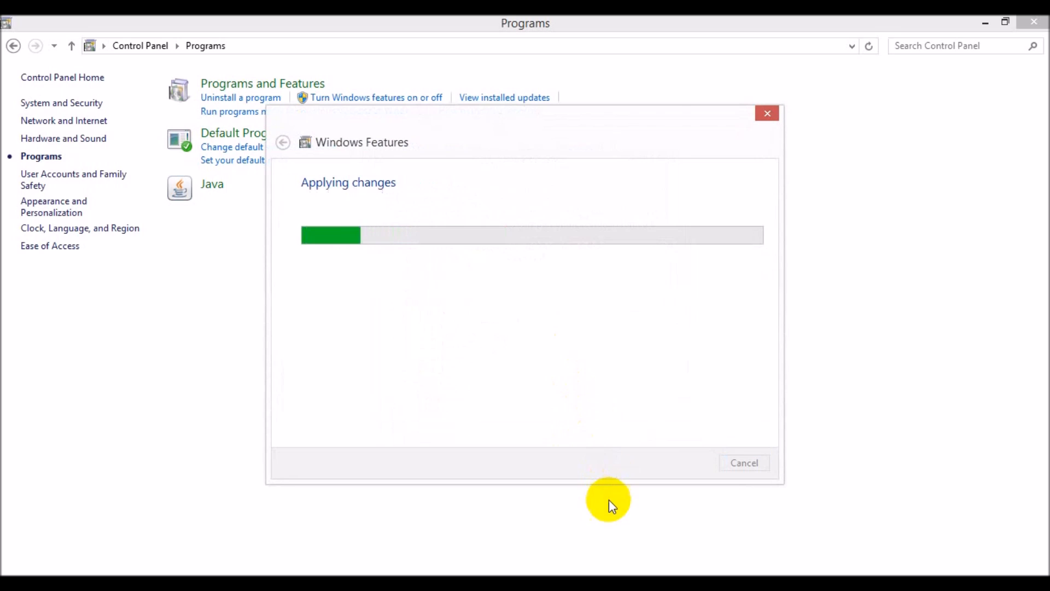
{"action": "mouse_move", "coordinate": [600, 298]}
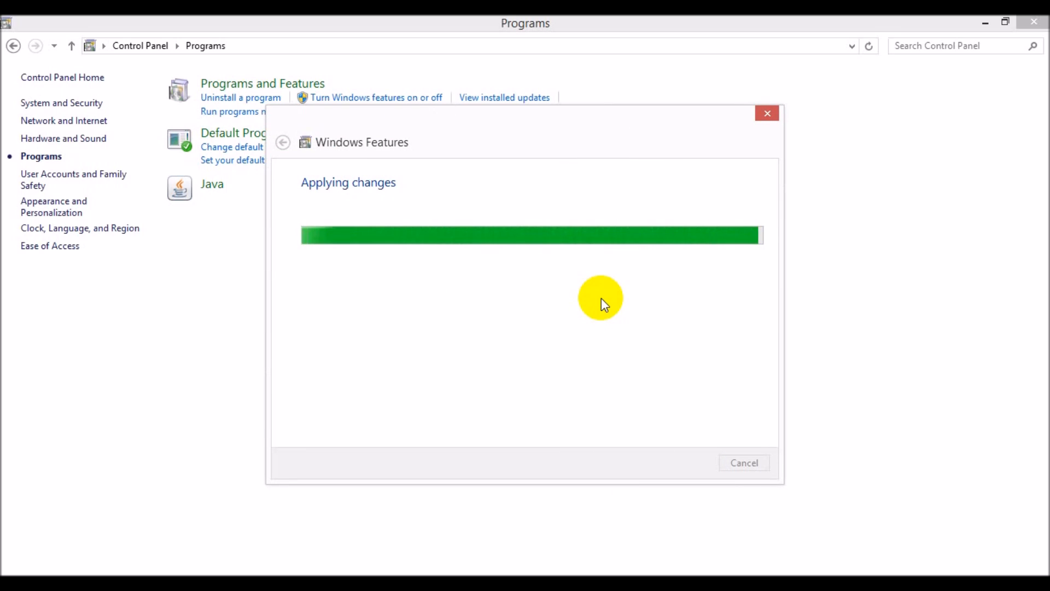
{"action": "mouse_move", "coordinate": [970, 79]}
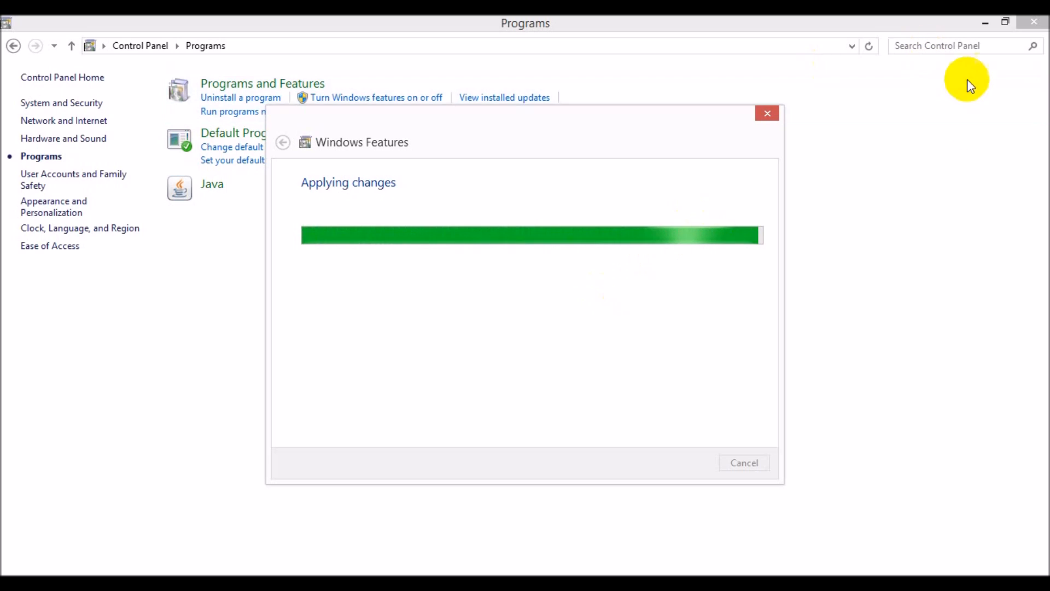
{"action": "mouse_move", "coordinate": [799, 244]}
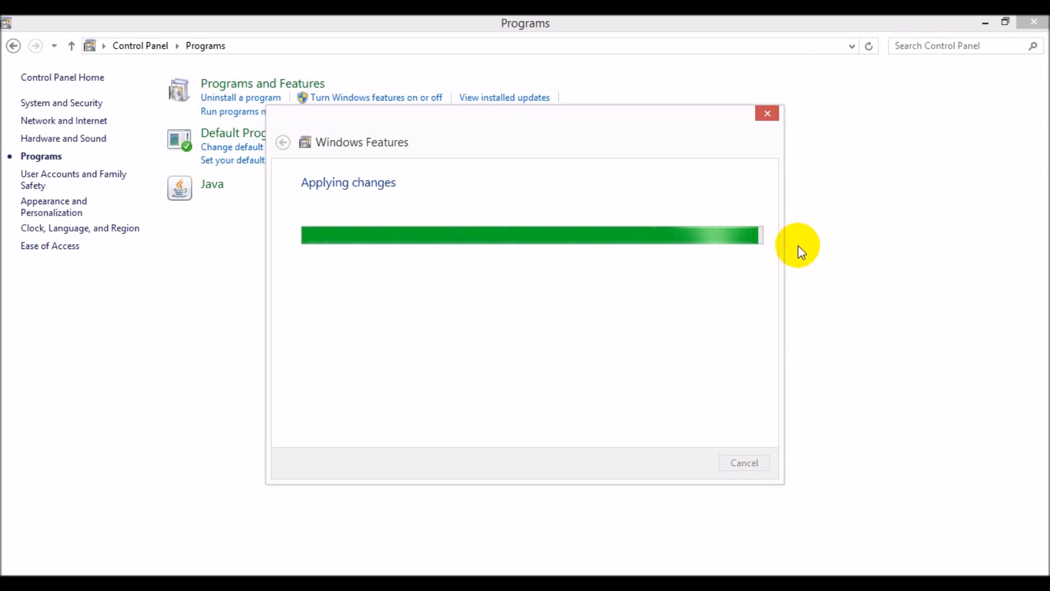
{"action": "mouse_move", "coordinate": [727, 279]}
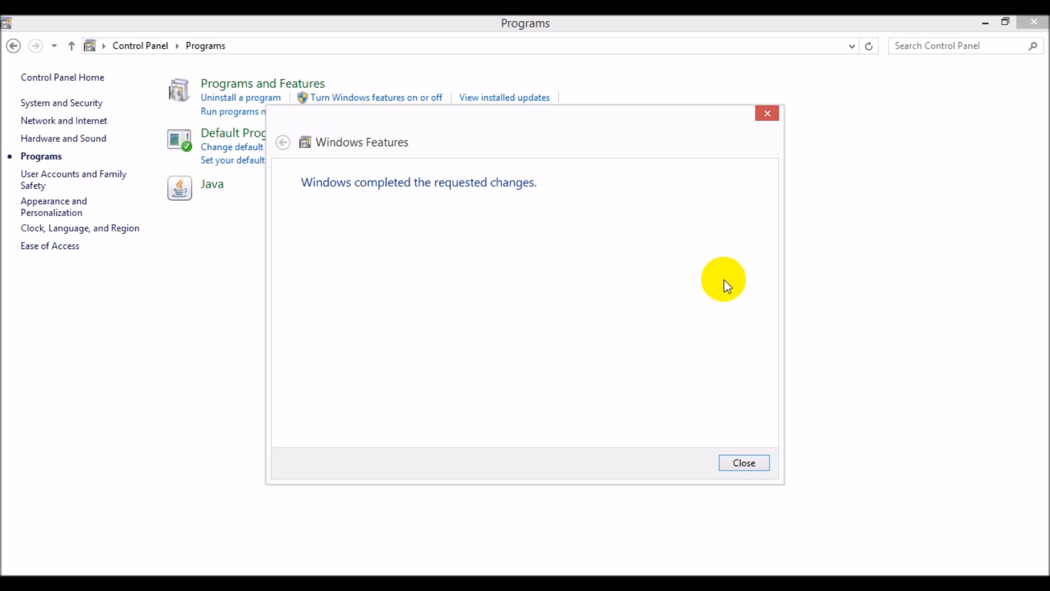
{"action": "mouse_move", "coordinate": [381, 278]}
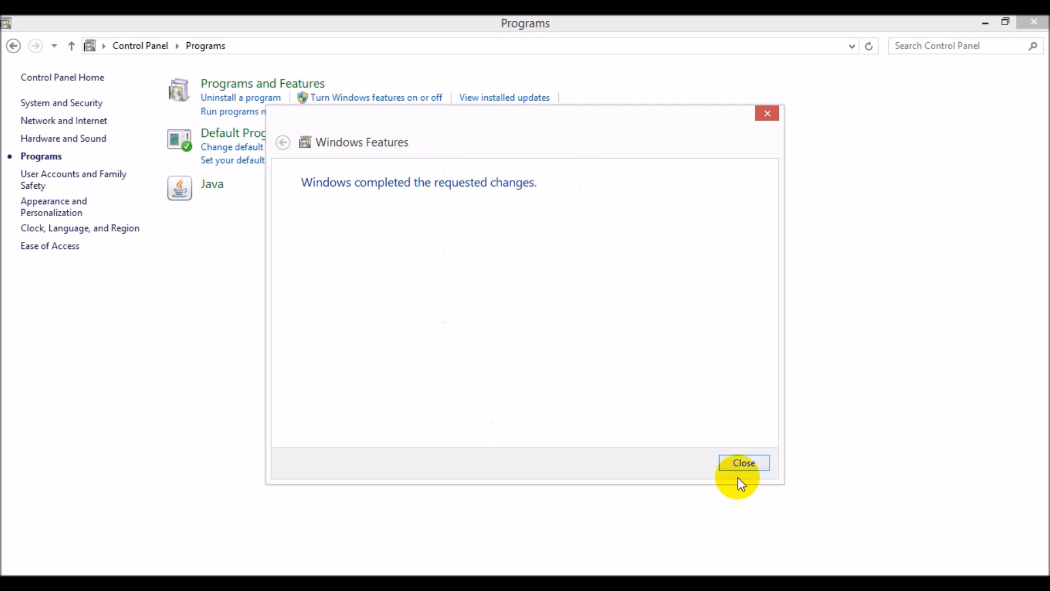
- Close the Windows Features dialog once the requested changes are completed
{"action": "left_click", "coordinate": [742, 461]}
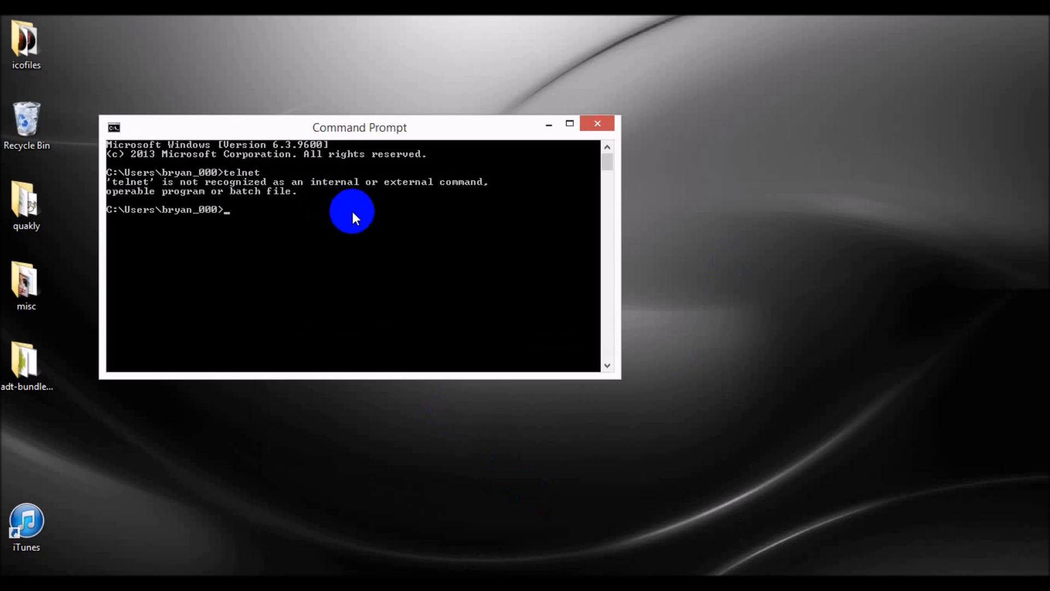
- Run telnet again so the Microsoft Telnet Client welcome prompt appears
{"action": "type", "text": "telnet"}
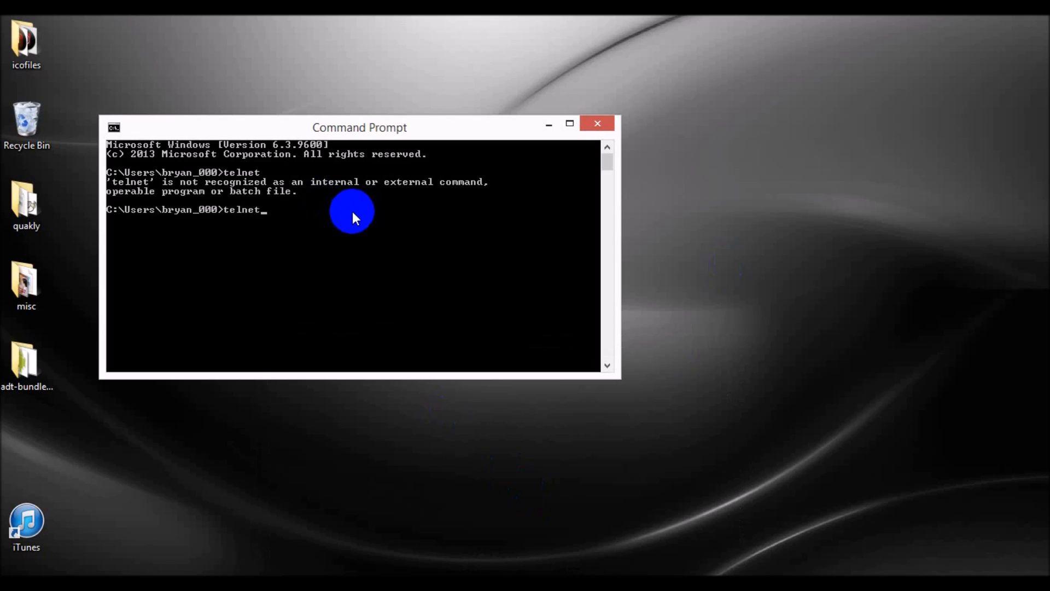
{"action": "key", "text": "Return"}
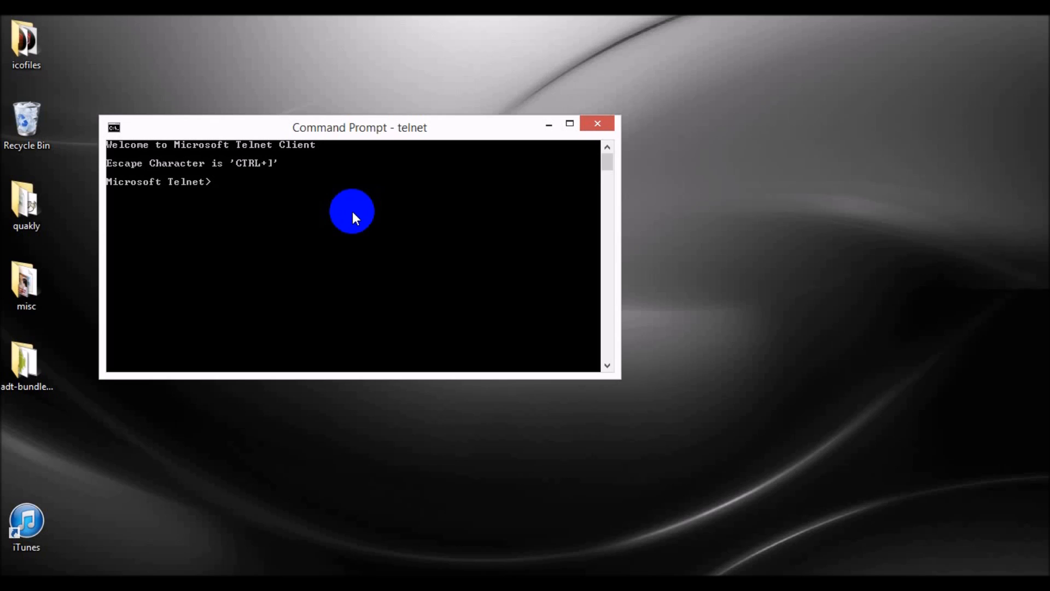
- Enter 'o towel.blinkenlights.nl' to watch the ASCII Star Wars, then close the window
{"action": "type", "text": "o"}
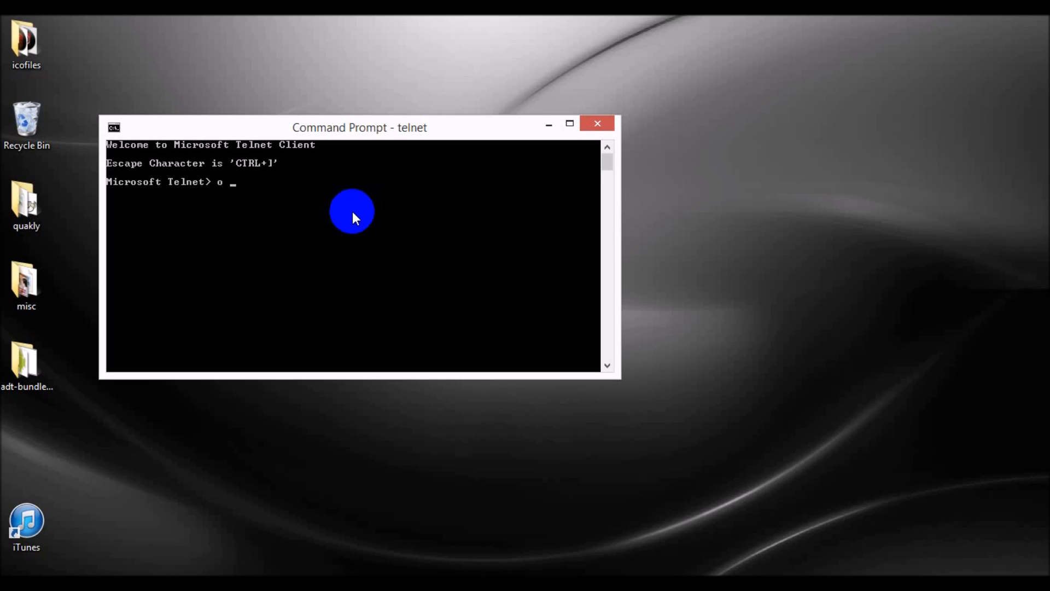
{"action": "type", "text": "towel.blinkenlig"}
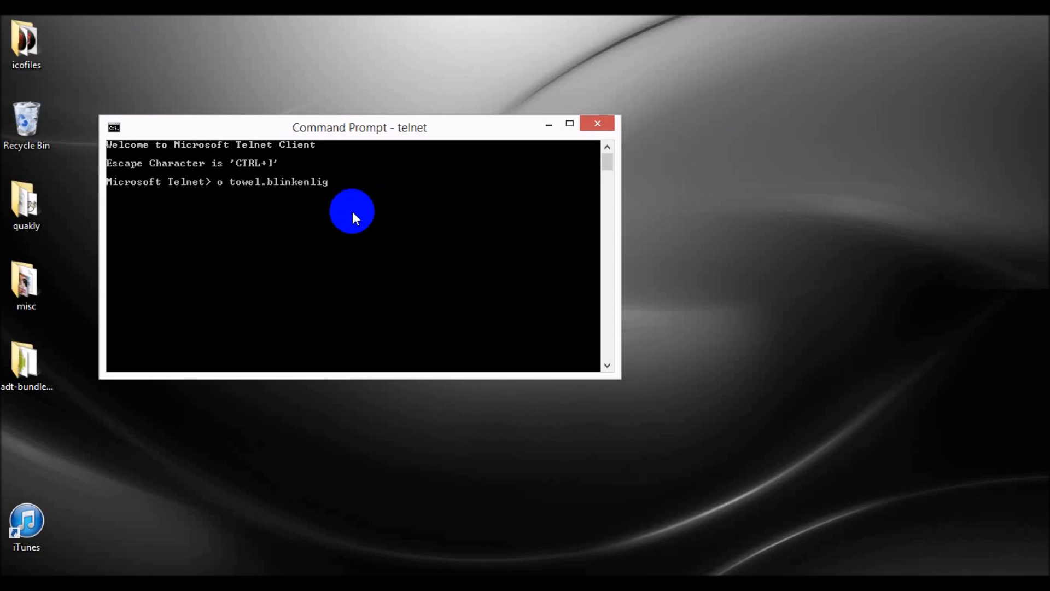
{"action": "type", "text": "hts.nl"}
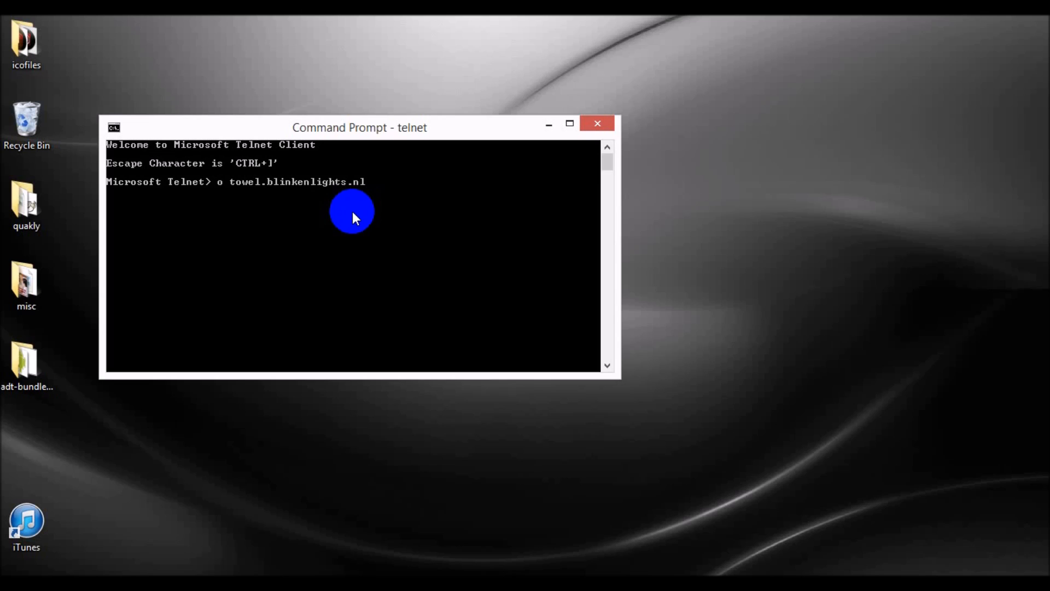
{"action": "key", "text": "Return"}
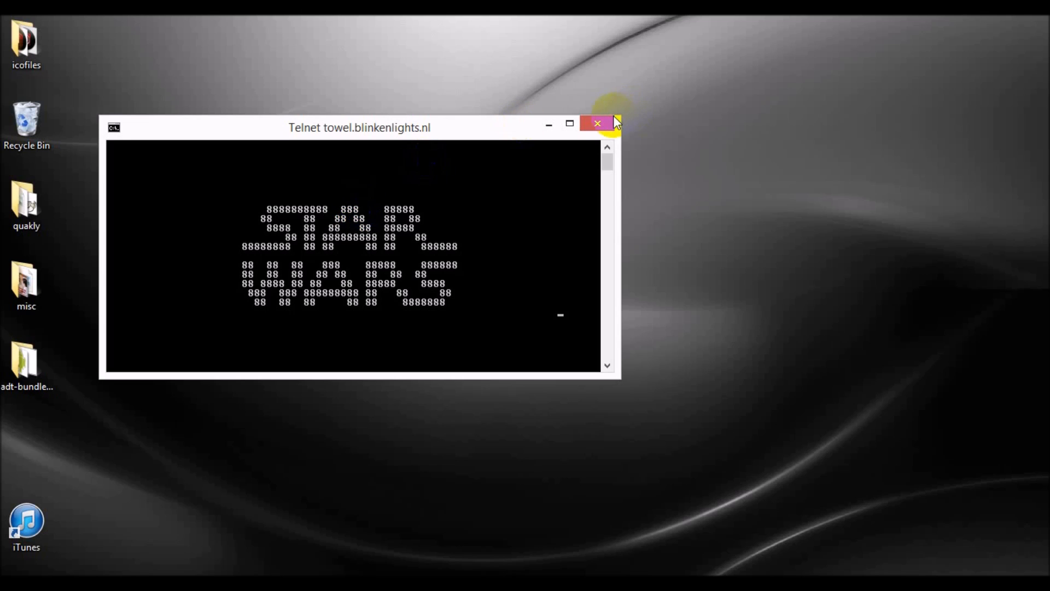
{"action": "left_click", "coordinate": [596, 124]}
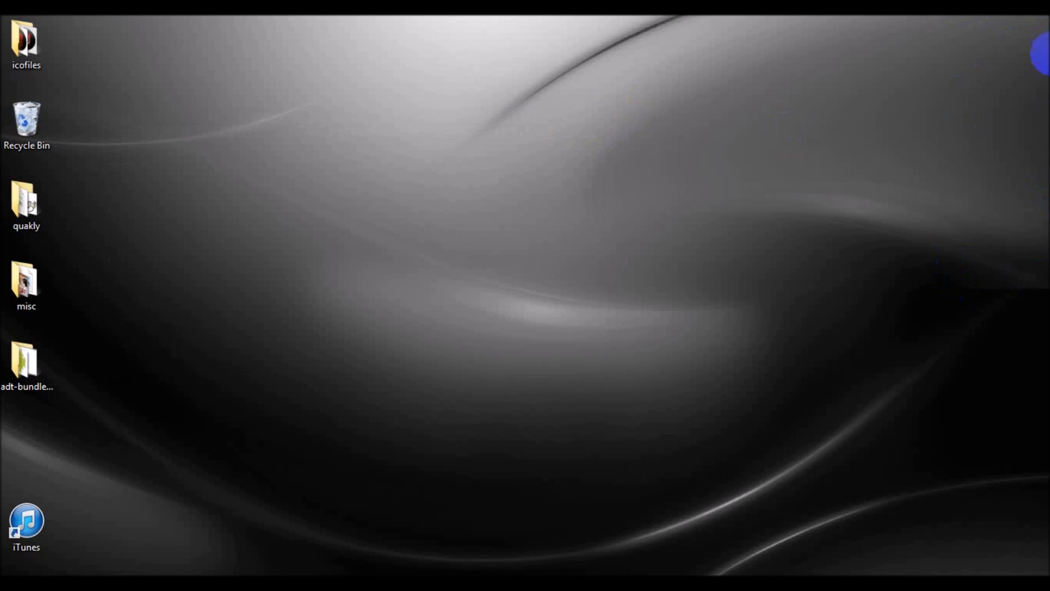
- Launch cmd from Search, run 'telnet towel.blinkenlights.nl' directly, then close the window
{"action": "left_click", "coordinate": [1042, 55]}
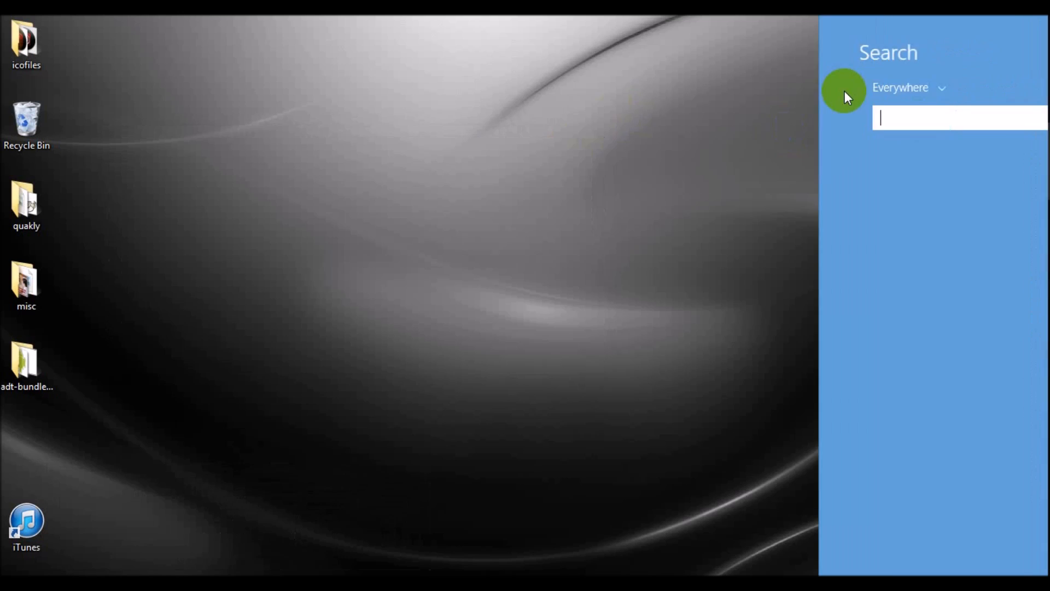
{"action": "type", "text": "cmd"}
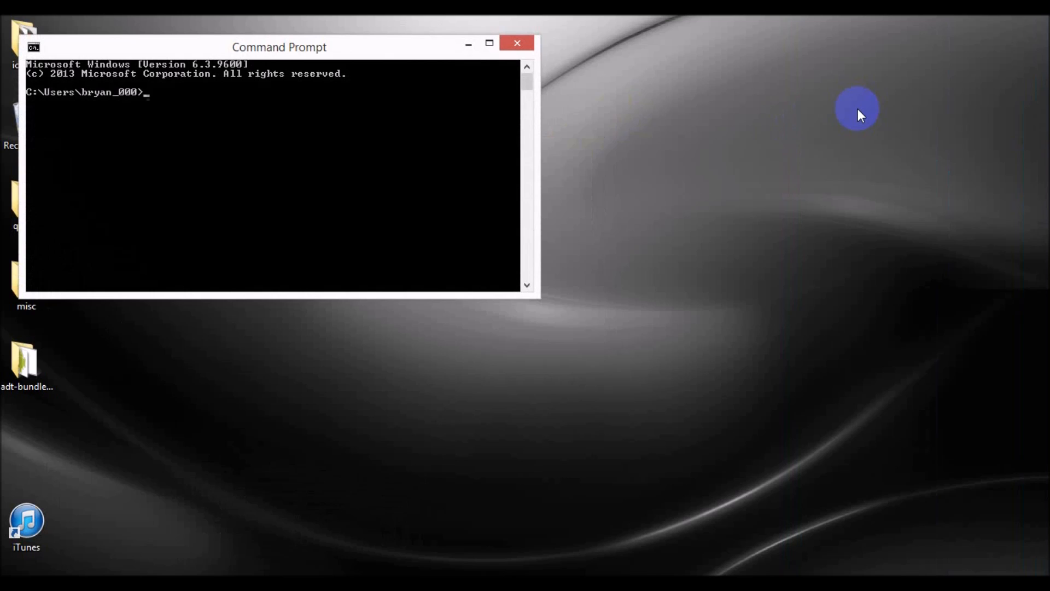
{"action": "type", "text": "tel"}
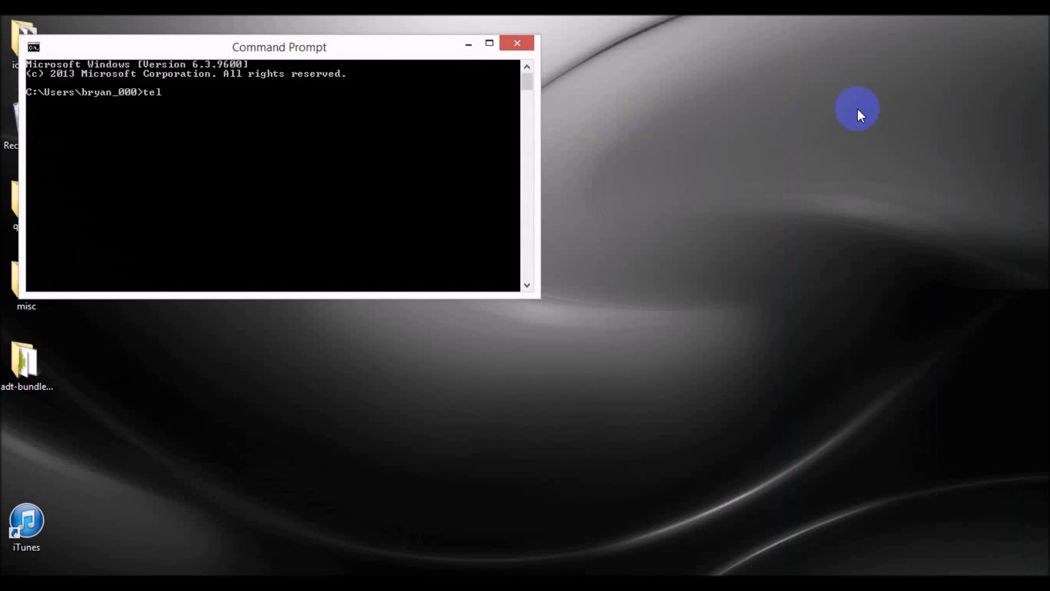
{"action": "type", "text": "net"}
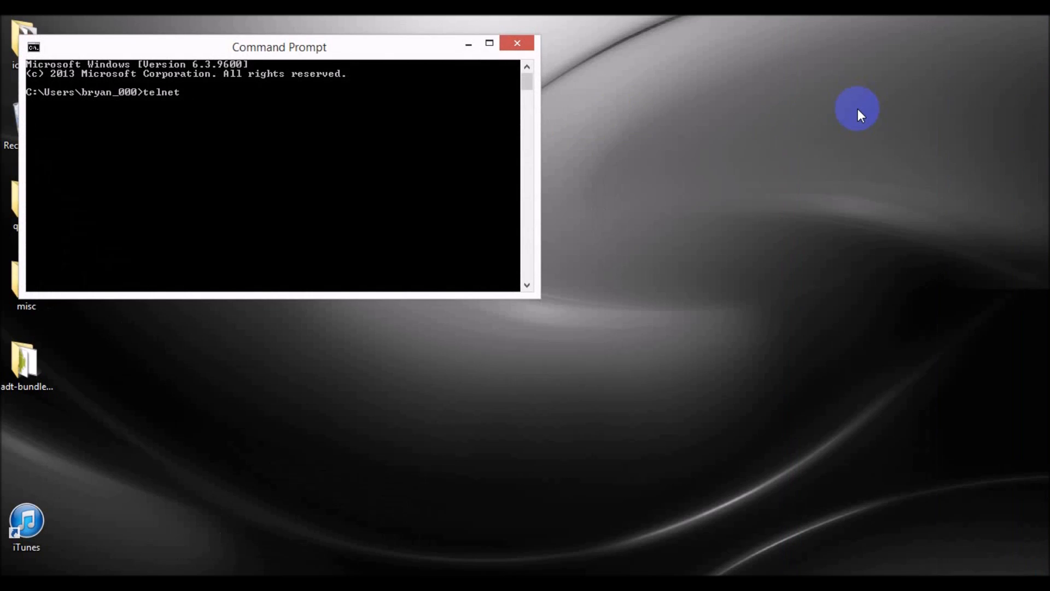
{"action": "type", "text": "to"}
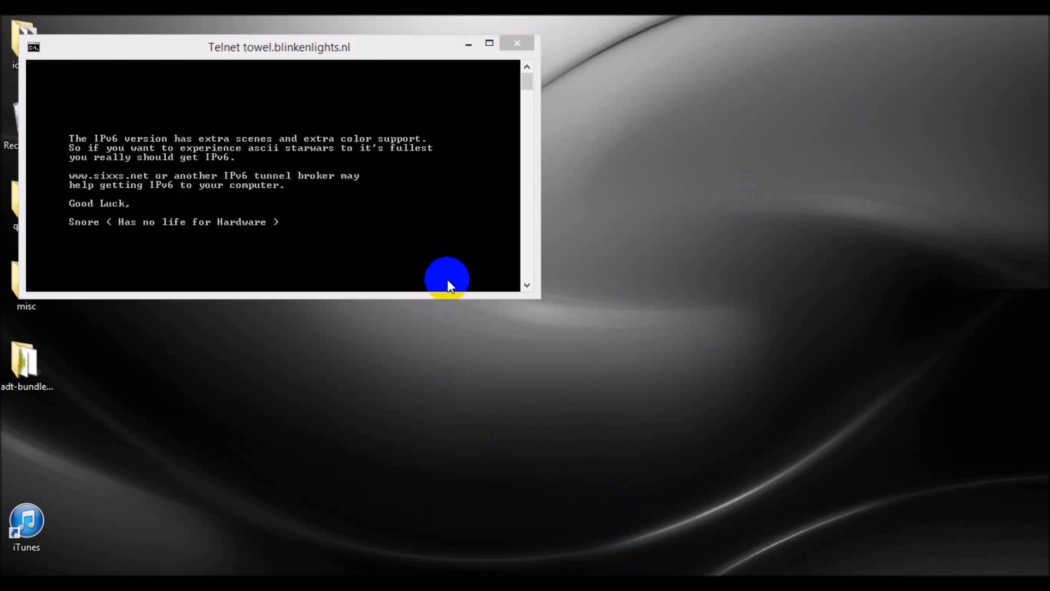
{"action": "left_click", "coordinate": [516, 43]}
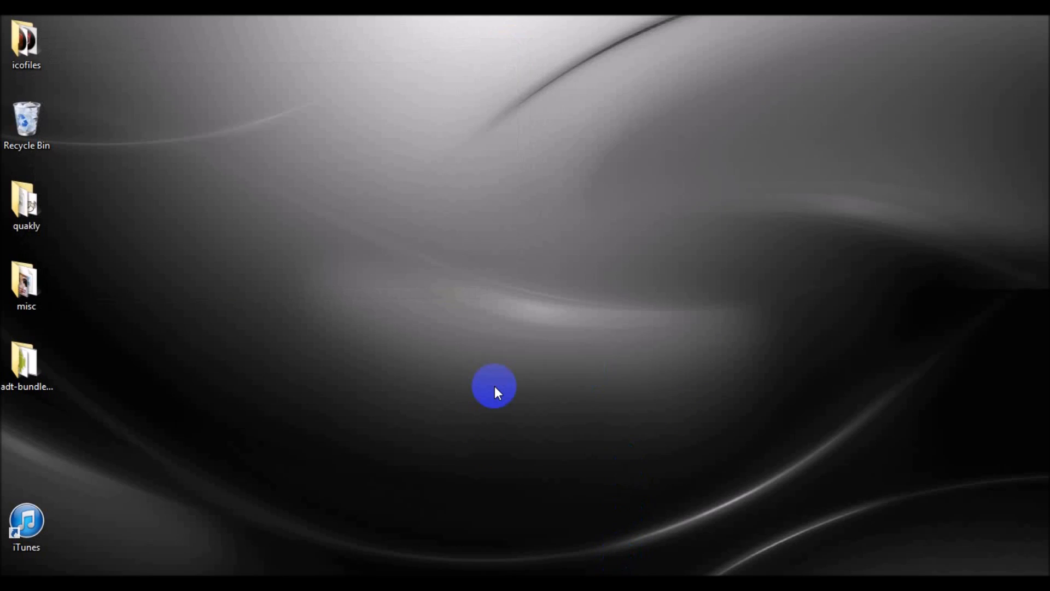